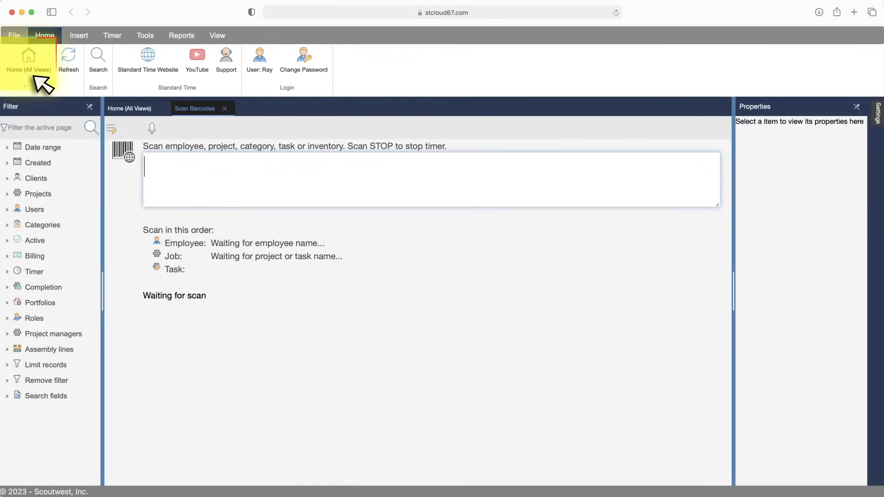
- Open the Inventory list of items from Home (All Views)
left_click(29, 56)
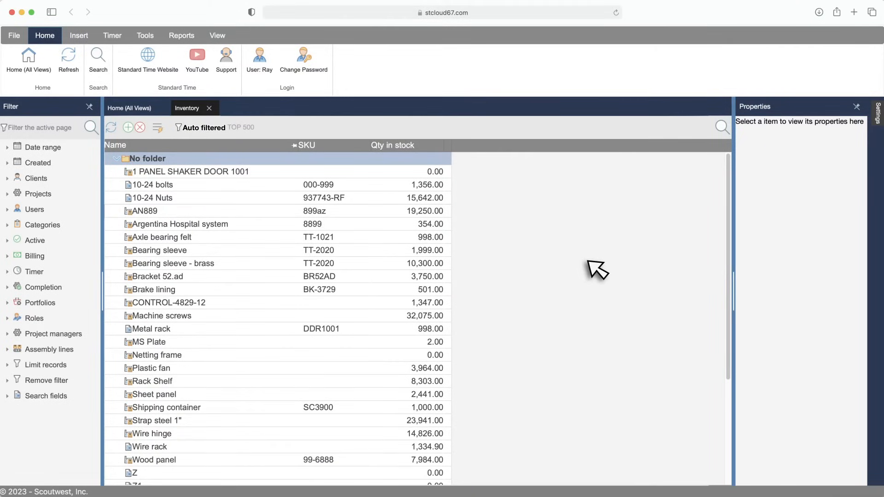
mouse_move(506, 326)
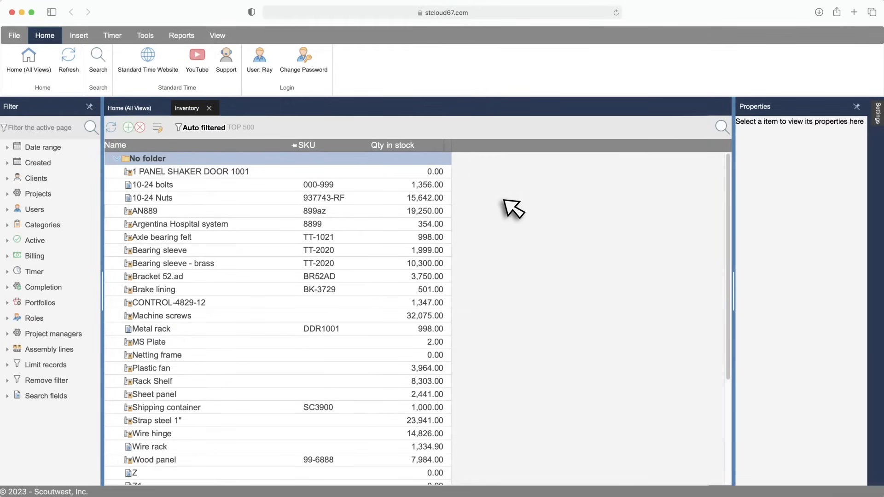
mouse_move(513, 178)
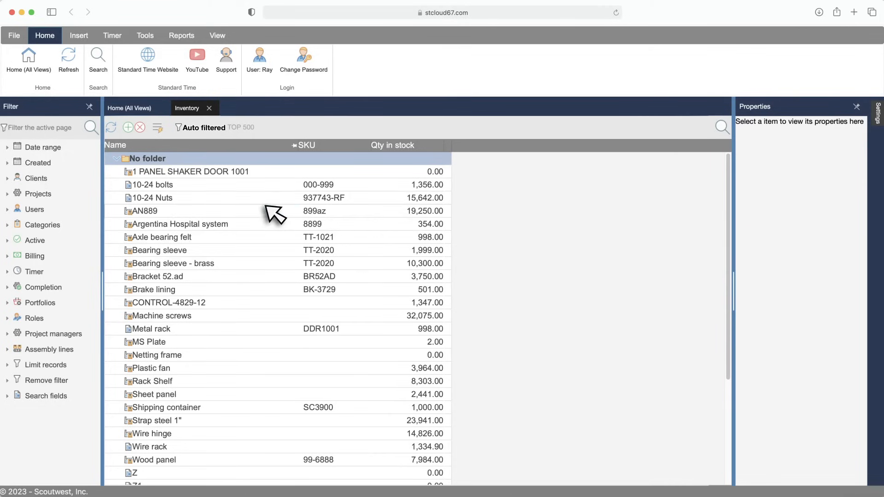
- Show the properties of item AN889, the white plastic fan blade (SKU 899az)
left_click(144, 211)
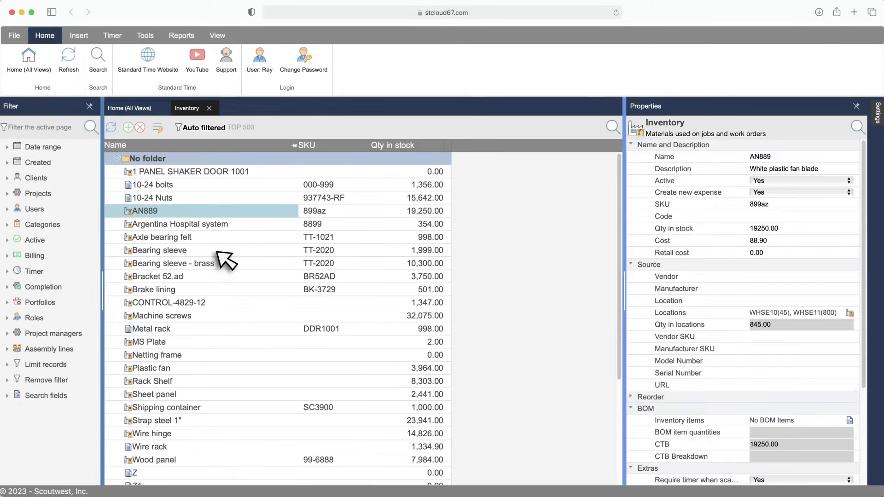
mouse_move(720, 211)
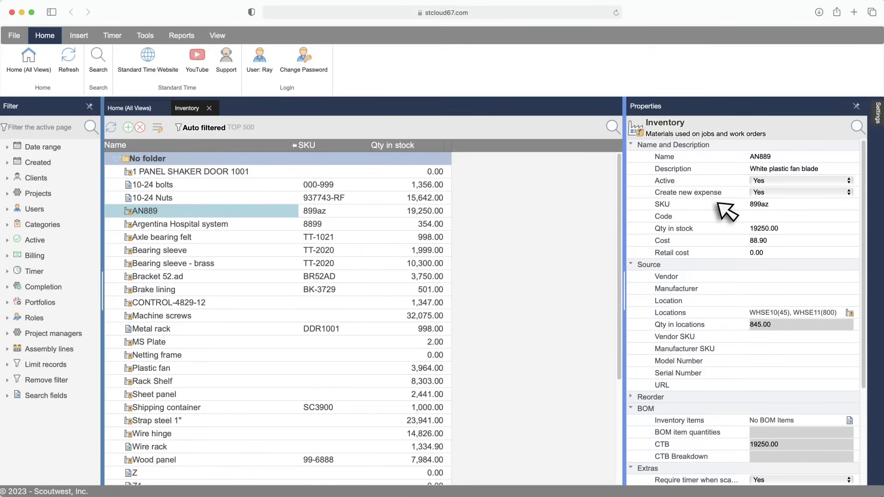
mouse_move(727, 318)
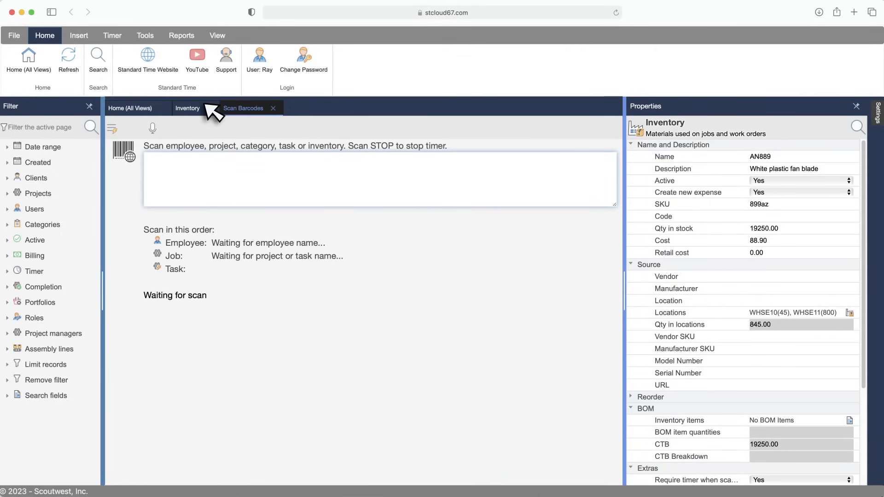
- Select Metal rack in the Inventory list and review its six BOM items and CTB 35.81
left_click(188, 108)
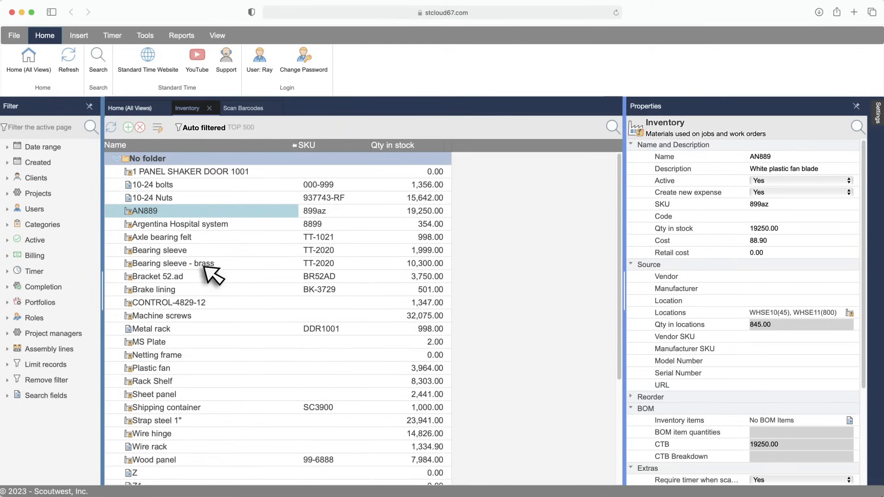
left_click(151, 329)
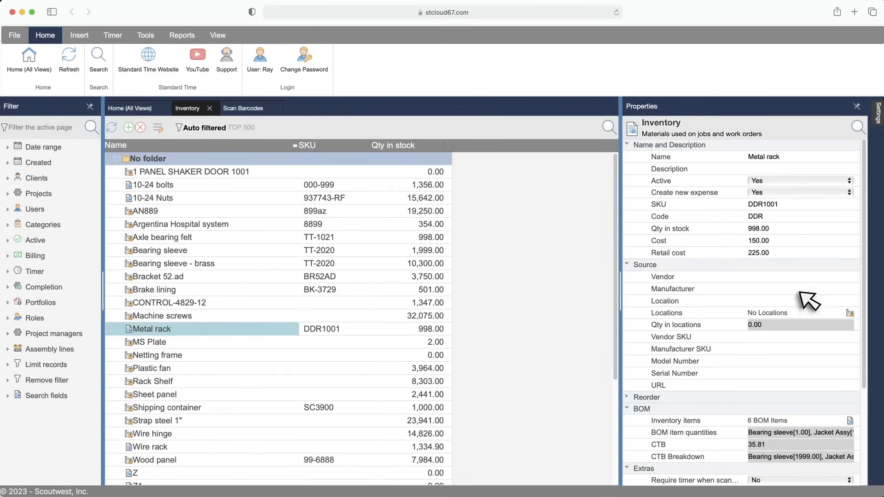
scroll("down", 3)
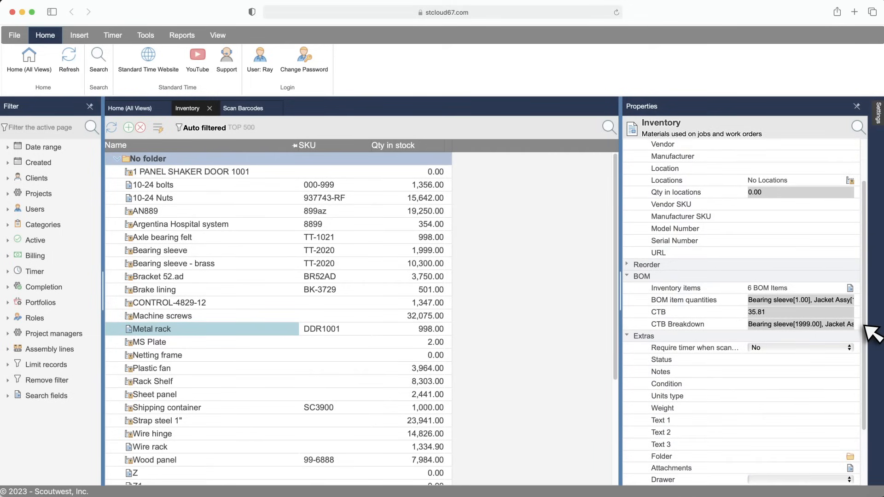
mouse_move(738, 305)
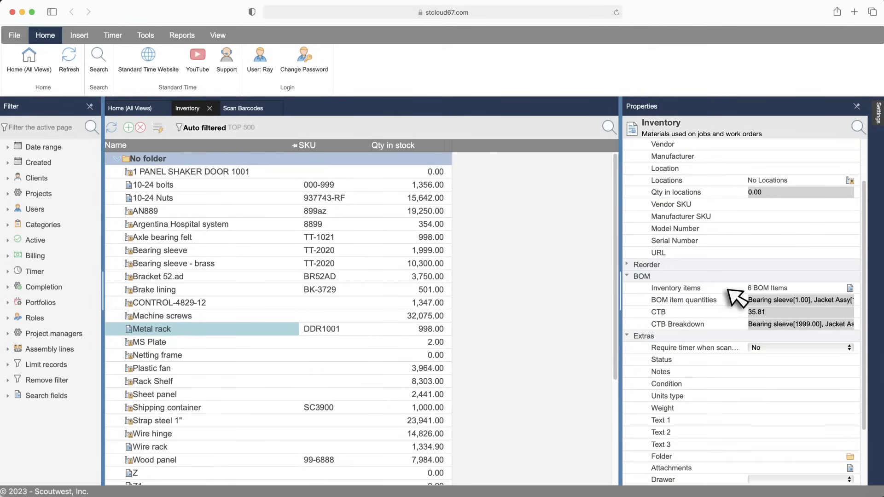
mouse_move(739, 311)
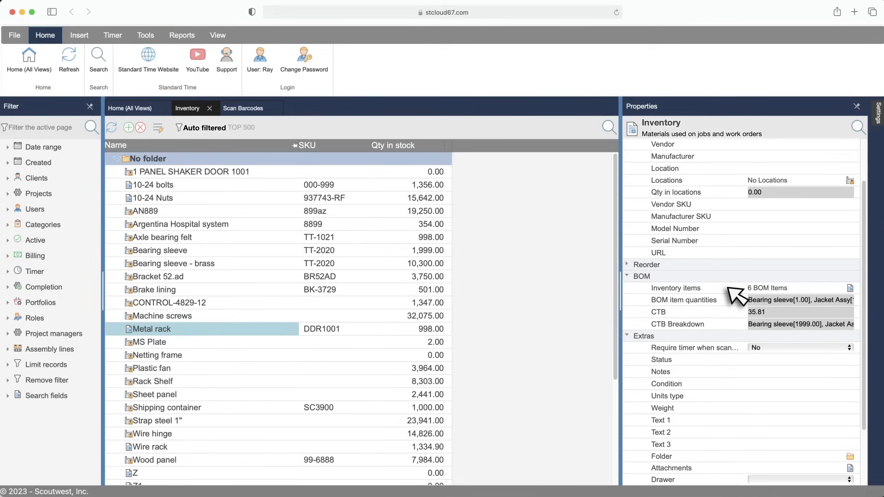
mouse_move(688, 319)
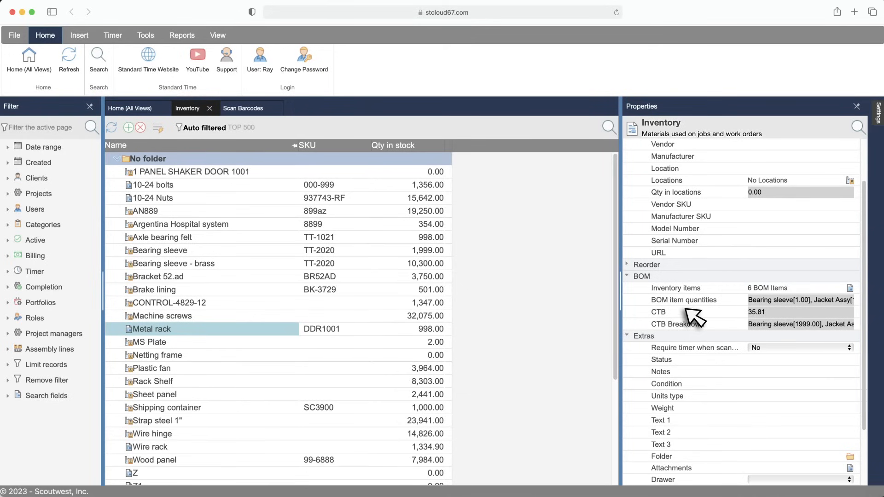
mouse_move(713, 318)
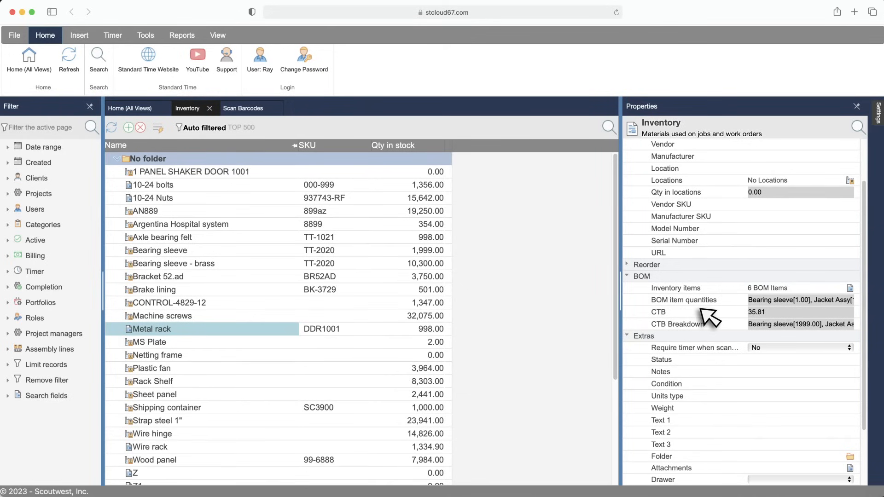
mouse_move(780, 319)
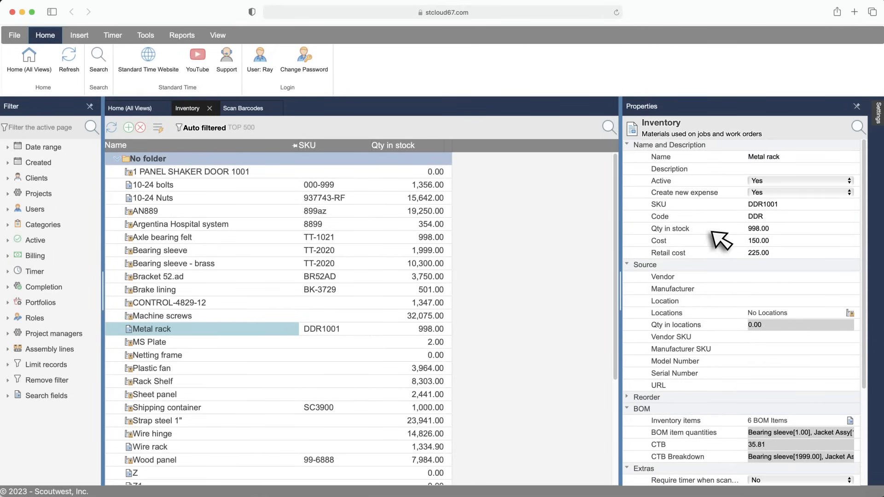
mouse_move(700, 232)
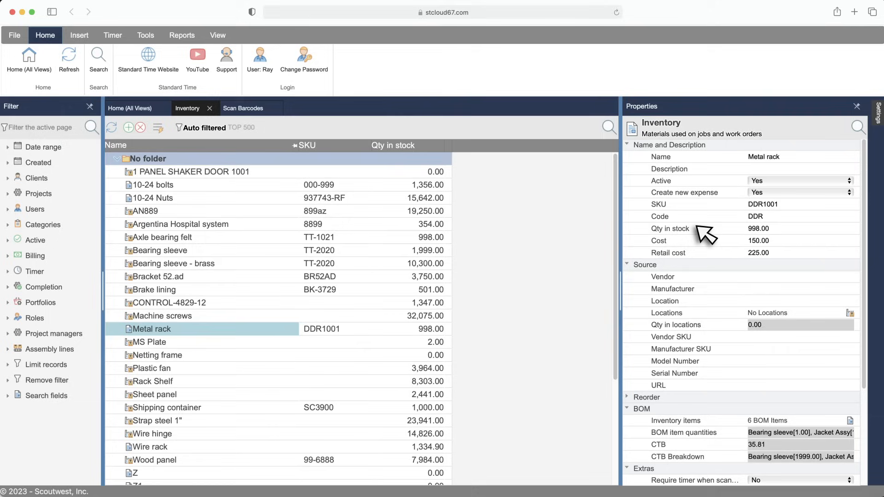
mouse_move(702, 232)
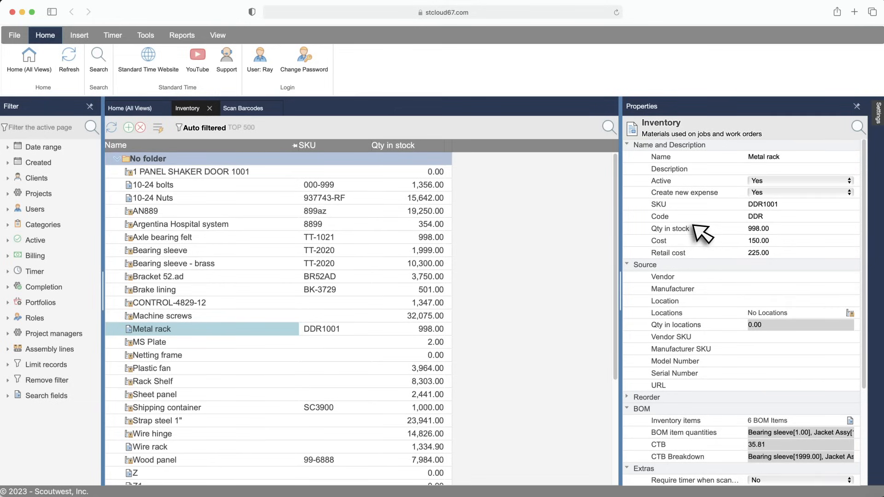
mouse_move(488, 202)
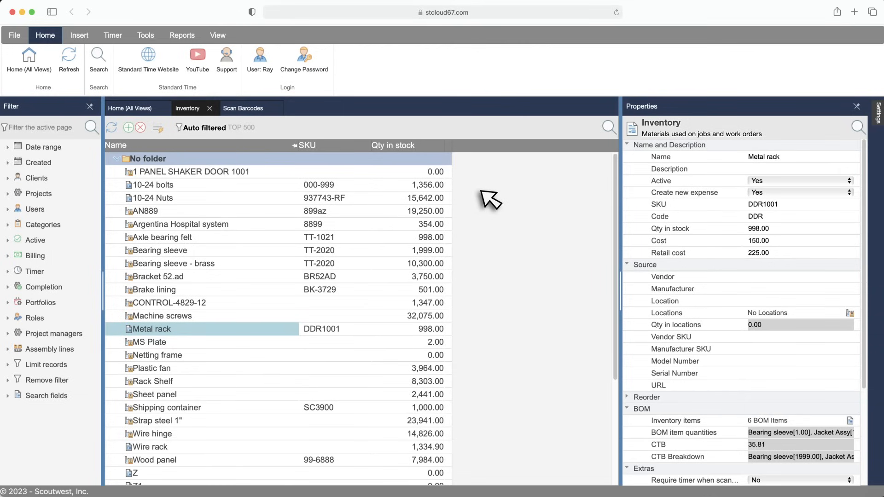
mouse_move(489, 277)
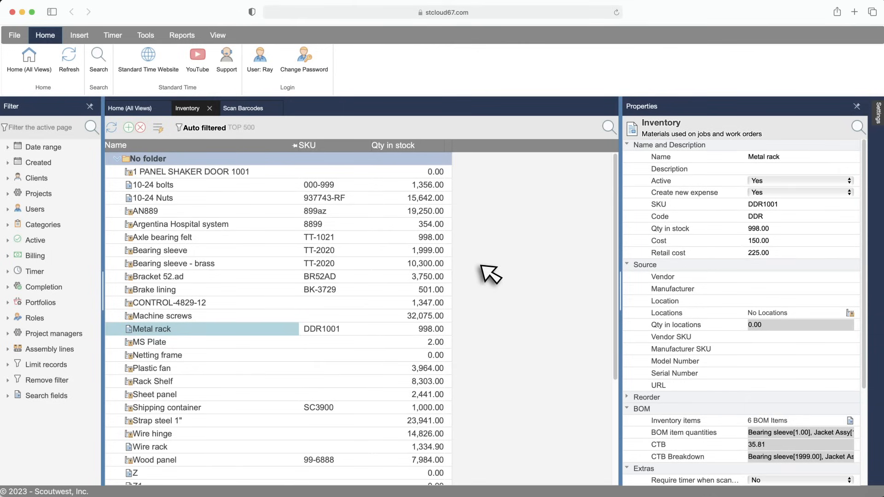
mouse_move(489, 257)
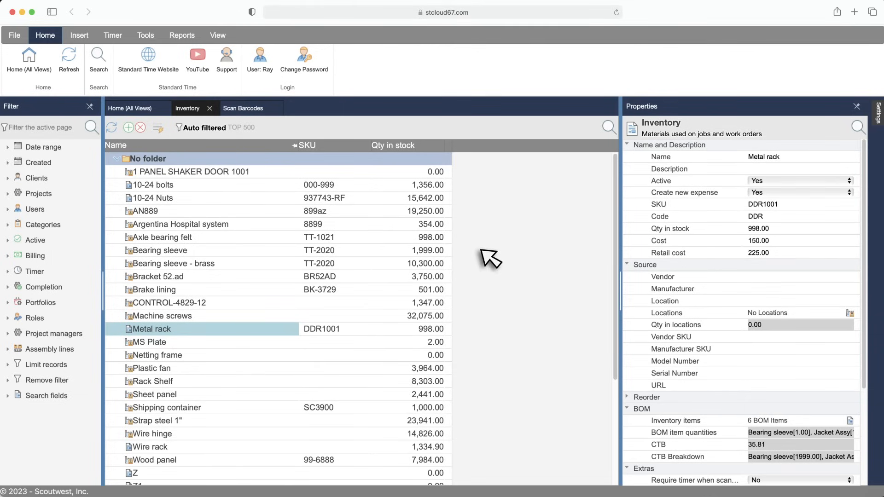
mouse_move(485, 478)
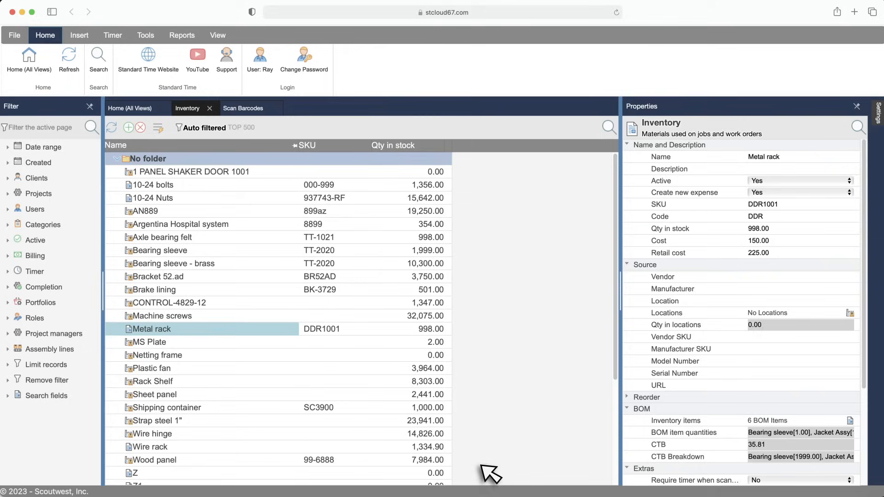
mouse_move(362, 138)
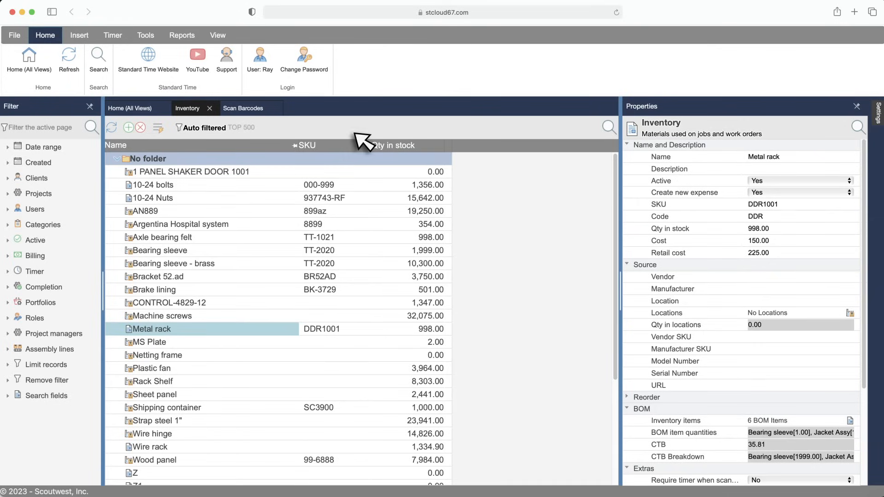
- Switch back to the Scan Barcodes tab to await an employee scan
left_click(242, 112)
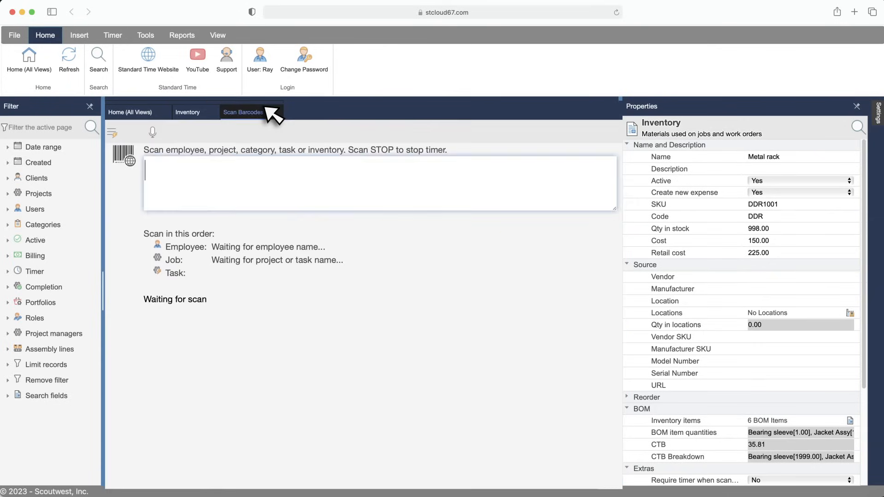